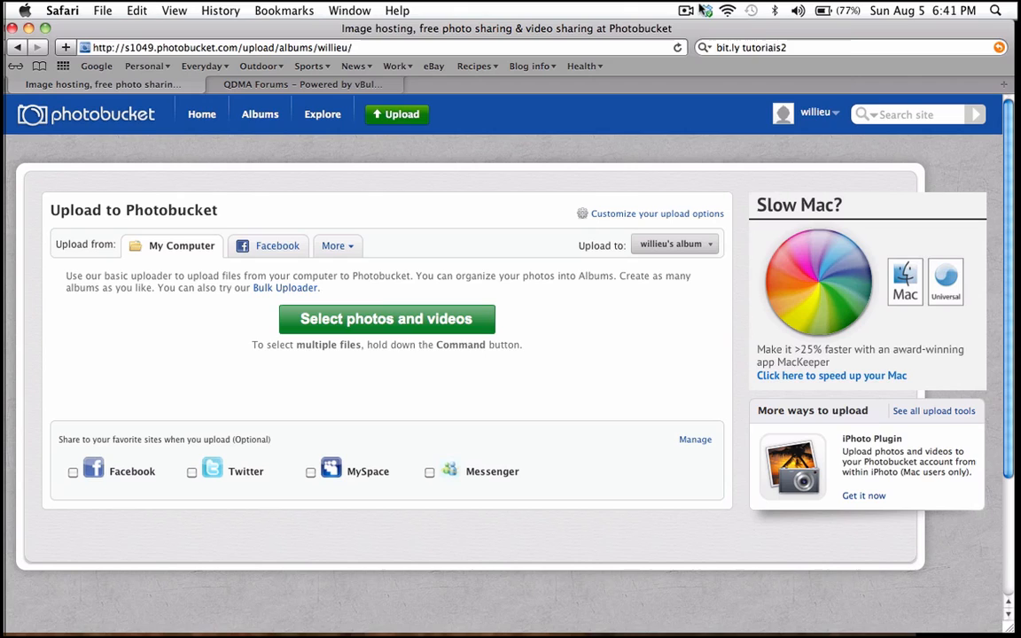
Step: Use Photobucket's top bar, opening and then dismissing the account options
{"action": "left_click", "coordinate": [686, 10]}
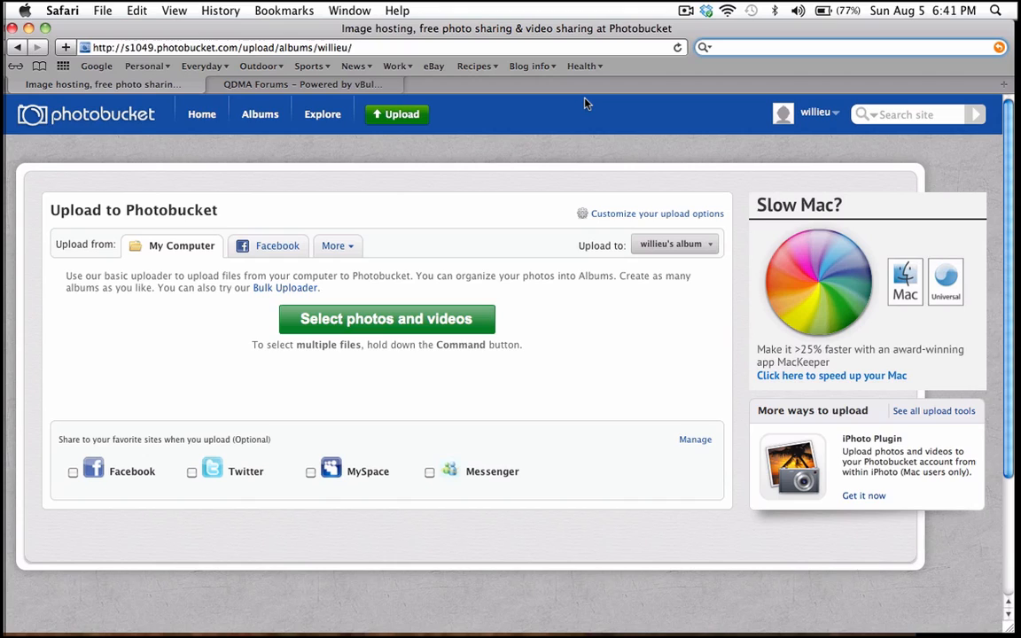
{"action": "left_click", "coordinate": [842, 47]}
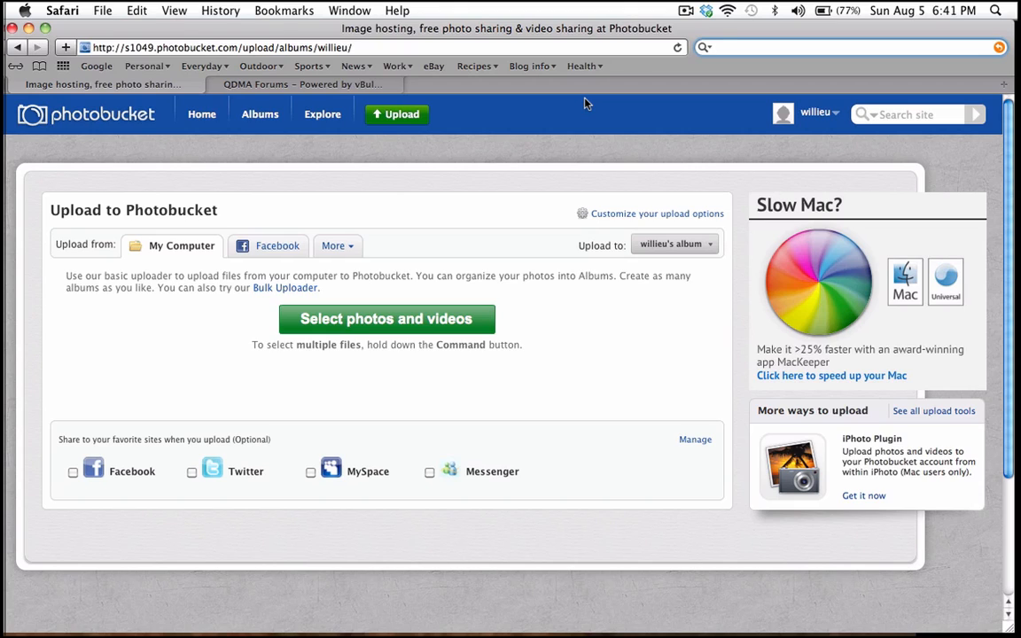
{"action": "left_click", "coordinate": [842, 47]}
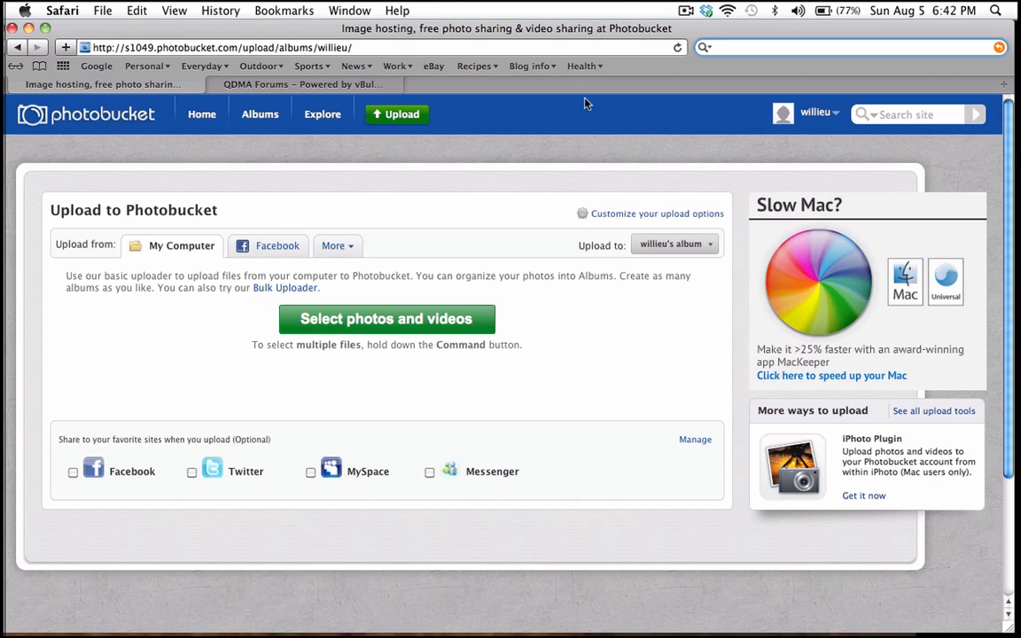
{"action": "left_click", "coordinate": [798, 47]}
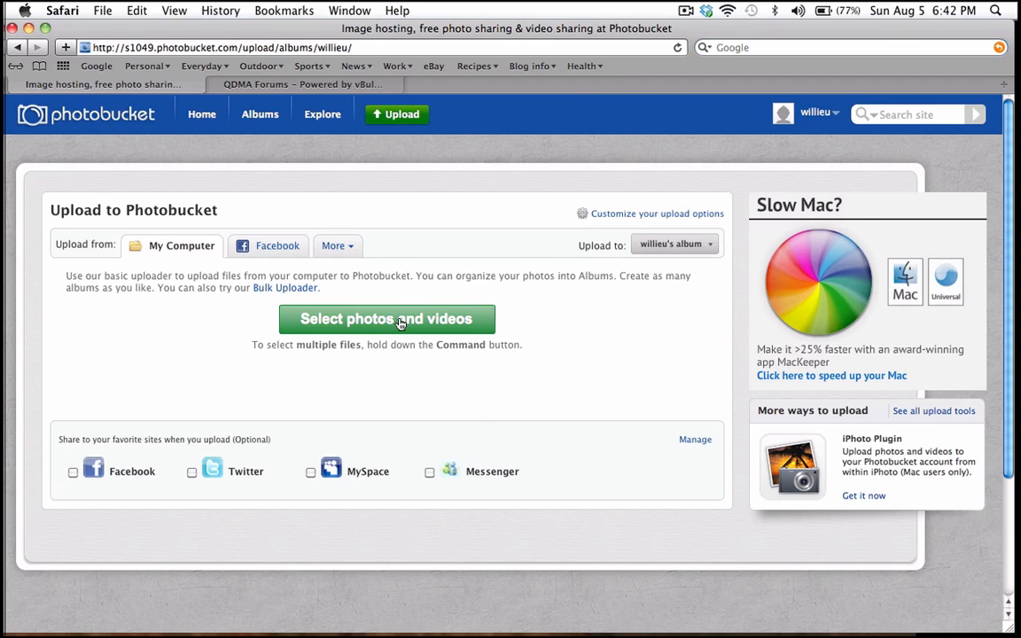
{"action": "mouse_move", "coordinate": [422, 335]}
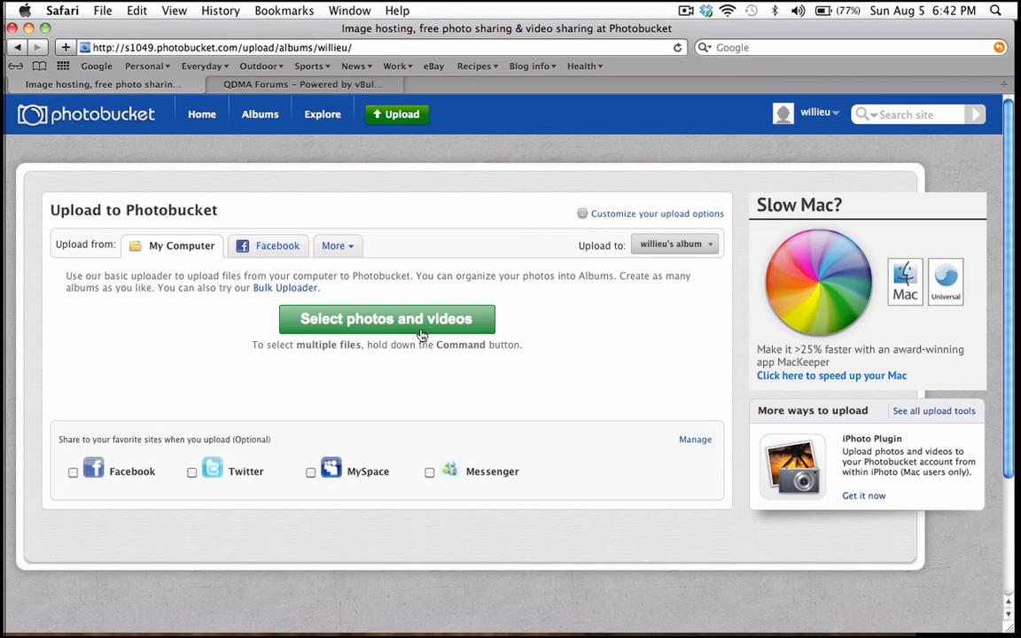
{"action": "left_click", "coordinate": [815, 112]}
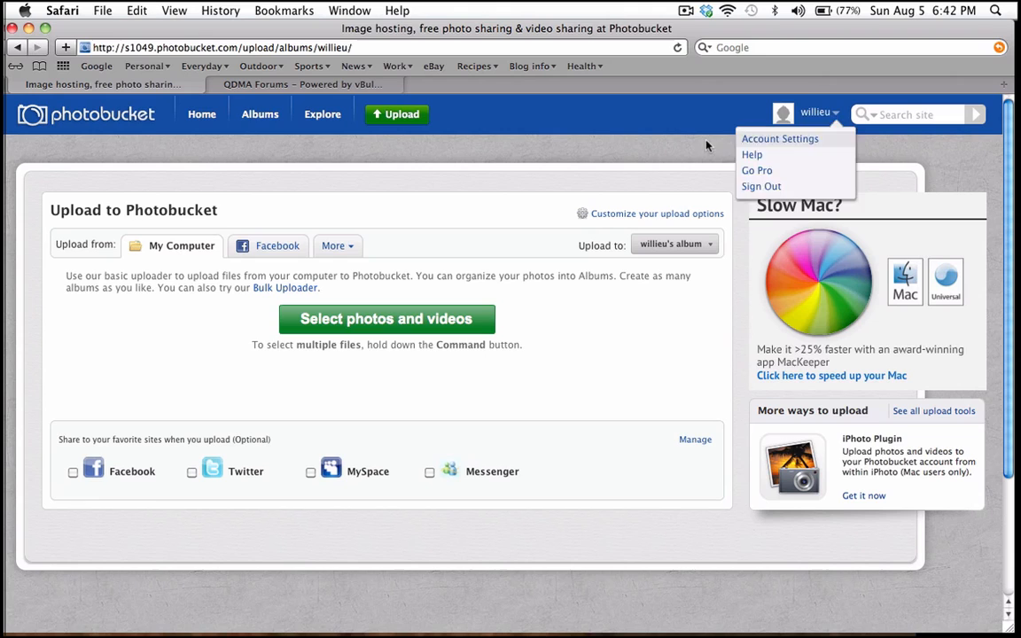
{"action": "left_click", "coordinate": [523, 139]}
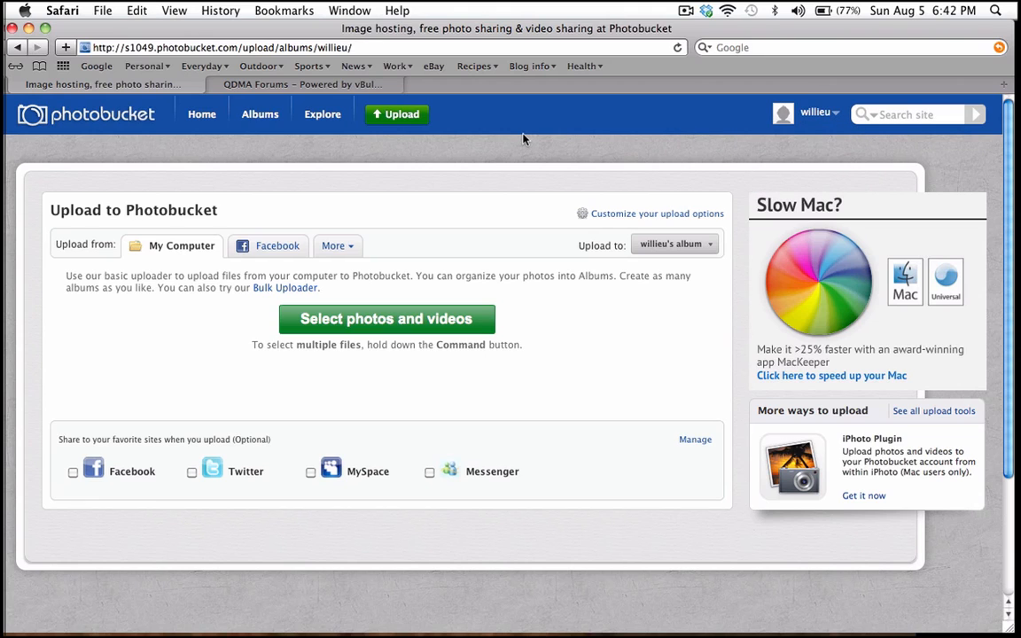
Step: Upload 2 Does In Beans.jpg from the computer to the album
{"action": "left_click", "coordinate": [386, 319]}
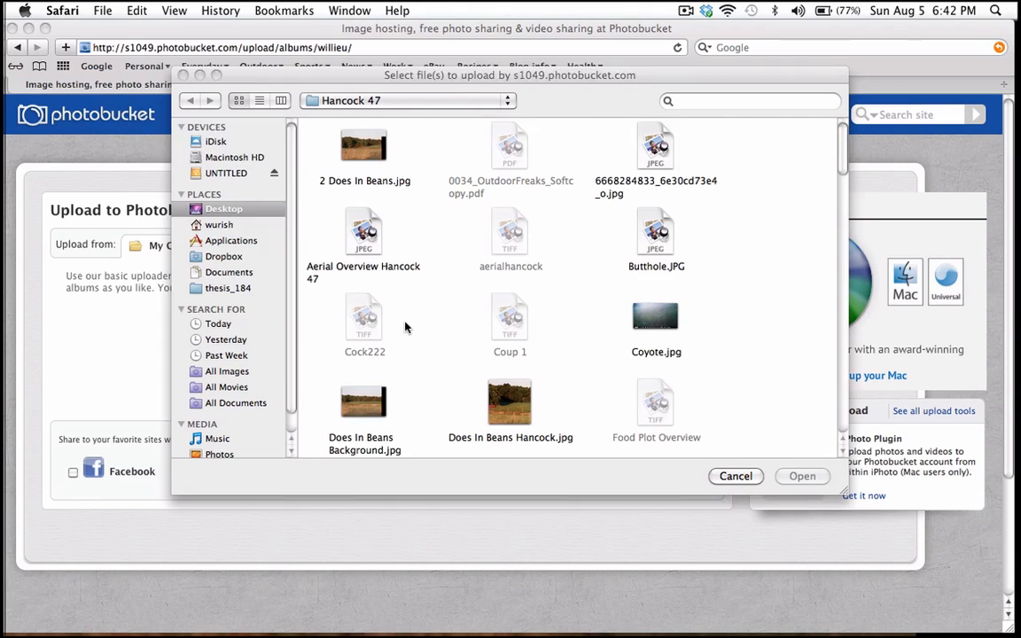
{"action": "left_click", "coordinate": [364, 145]}
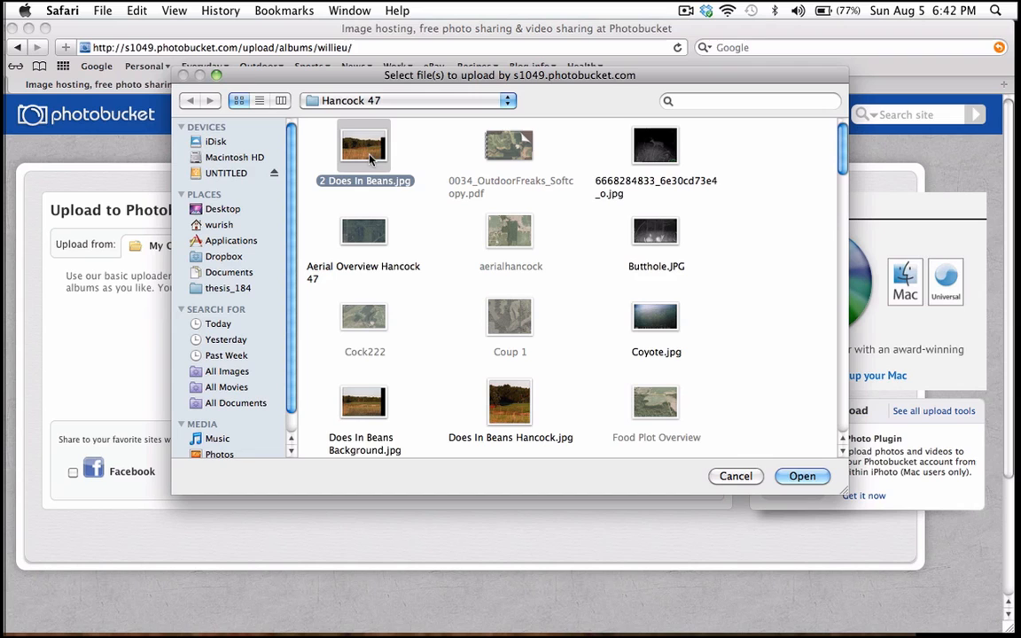
{"action": "left_click", "coordinate": [735, 476]}
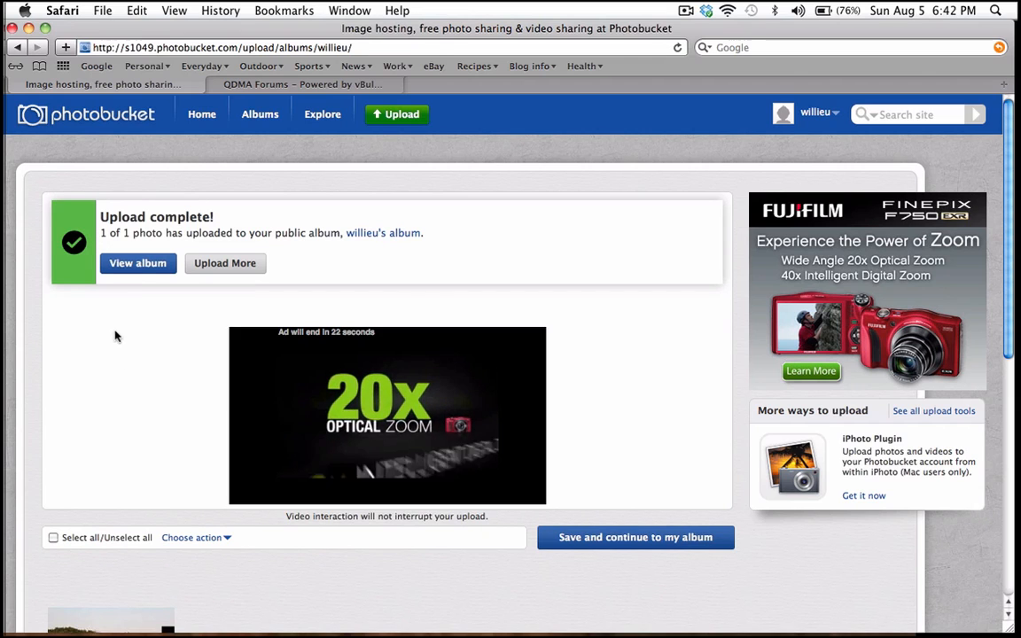
Step: Go to the album holding the upload and dismiss the find-friends promotion
{"action": "left_click", "coordinate": [138, 263]}
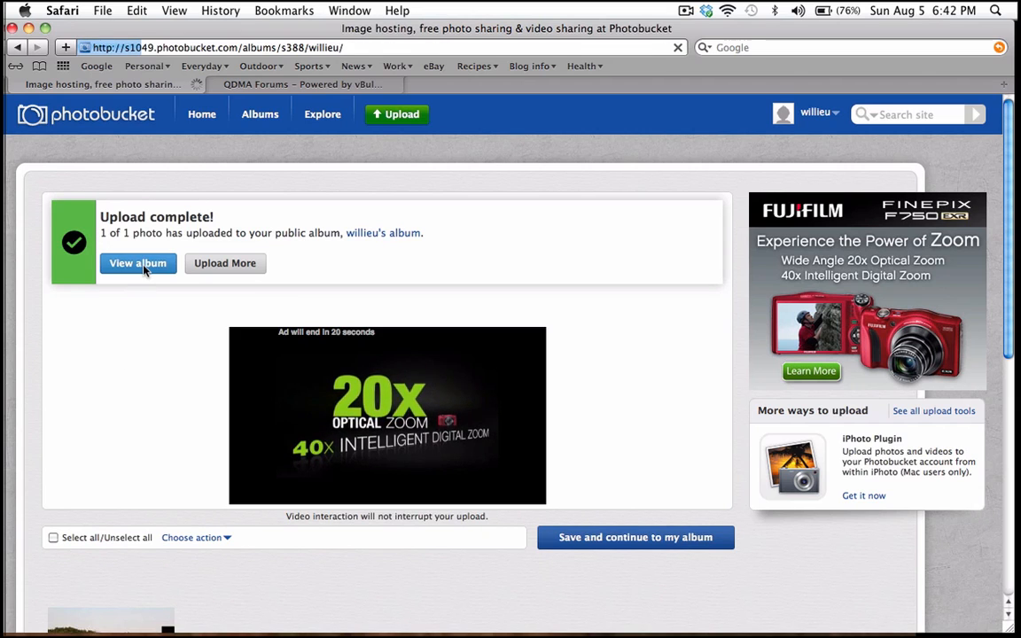
{"action": "left_click", "coordinate": [138, 263]}
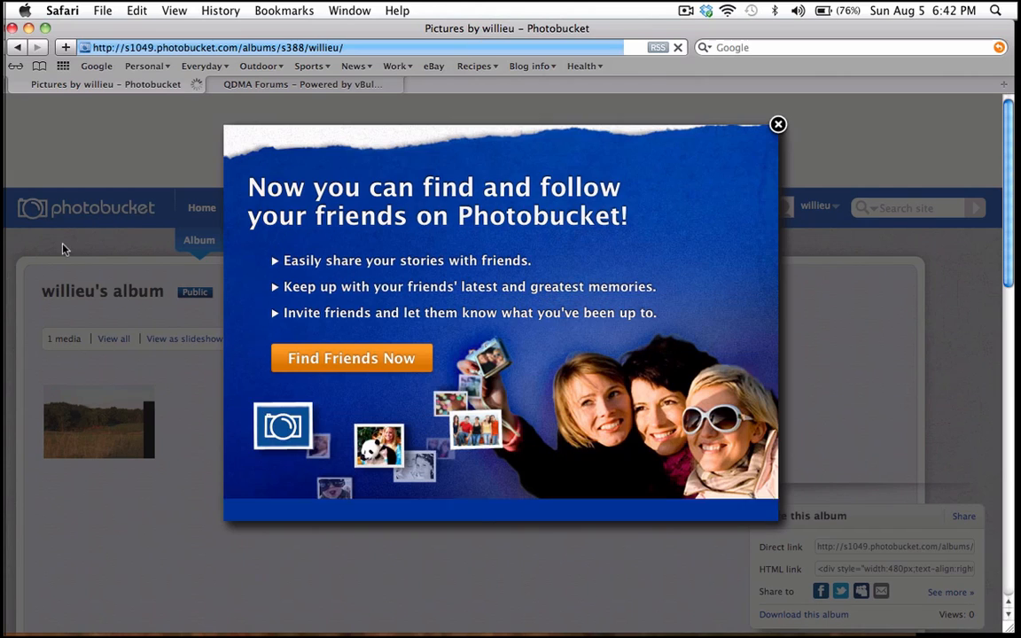
{"action": "left_click", "coordinate": [777, 124]}
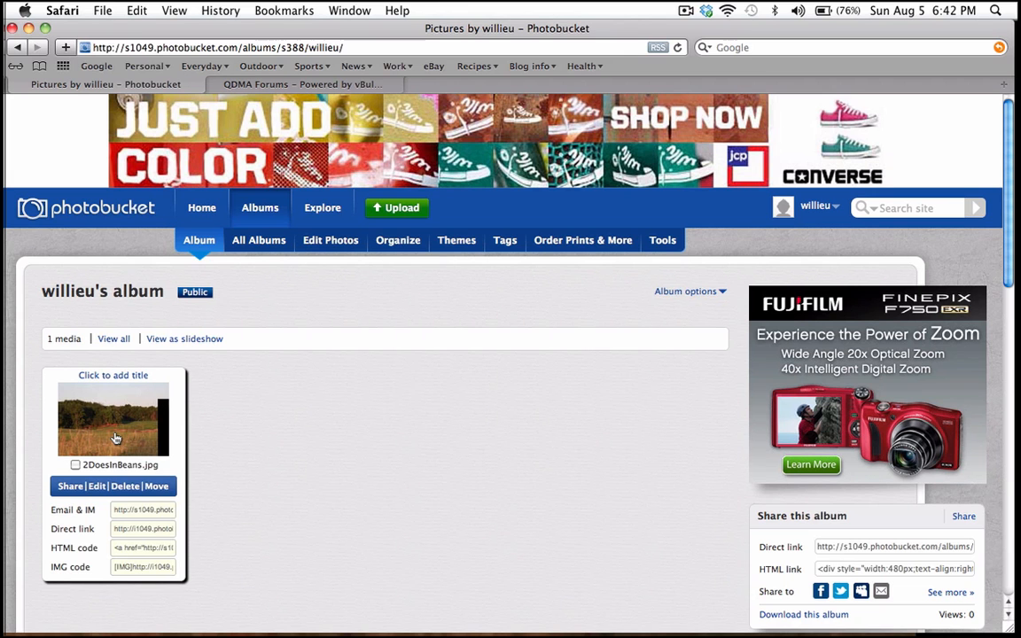
Step: Open the 2 Does In Beans photo's own page and copy its IMG code
{"action": "left_click", "coordinate": [113, 419]}
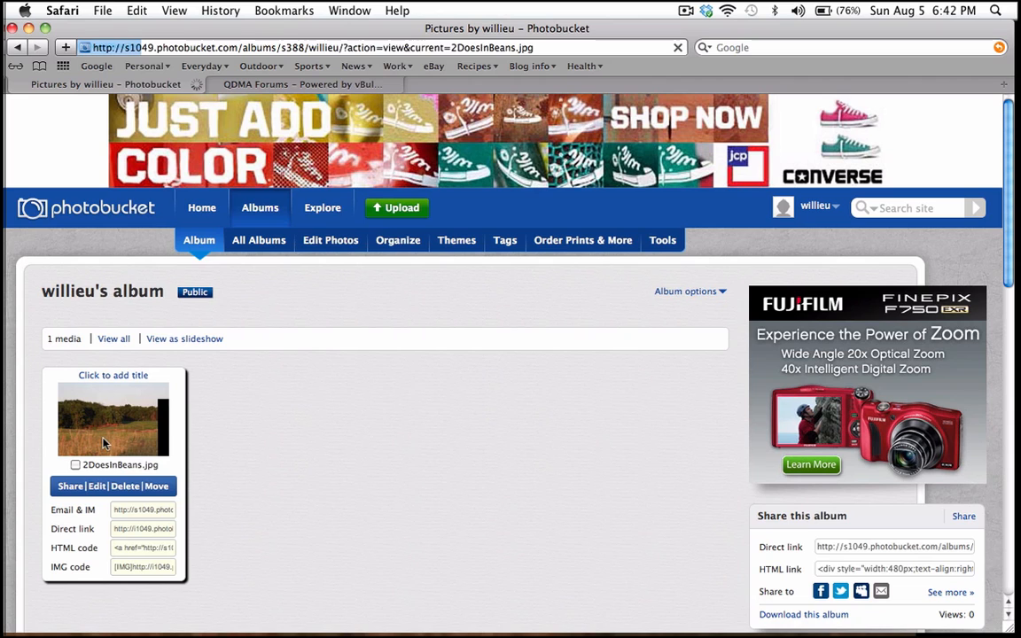
{"action": "left_click", "coordinate": [112, 420]}
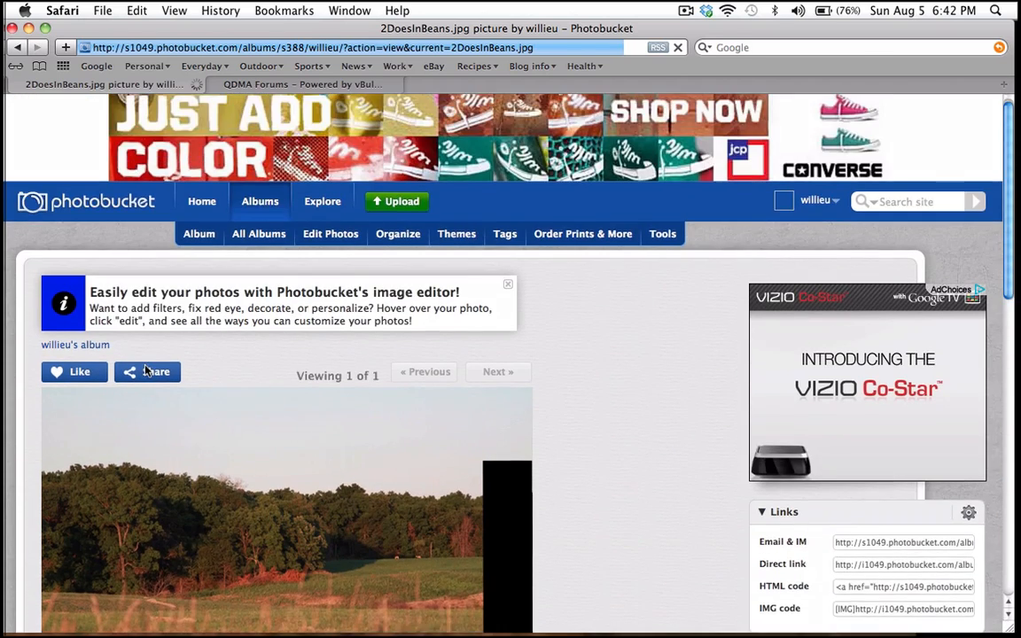
{"action": "scroll", "scroll_direction": "down", "scroll_amount": 3}
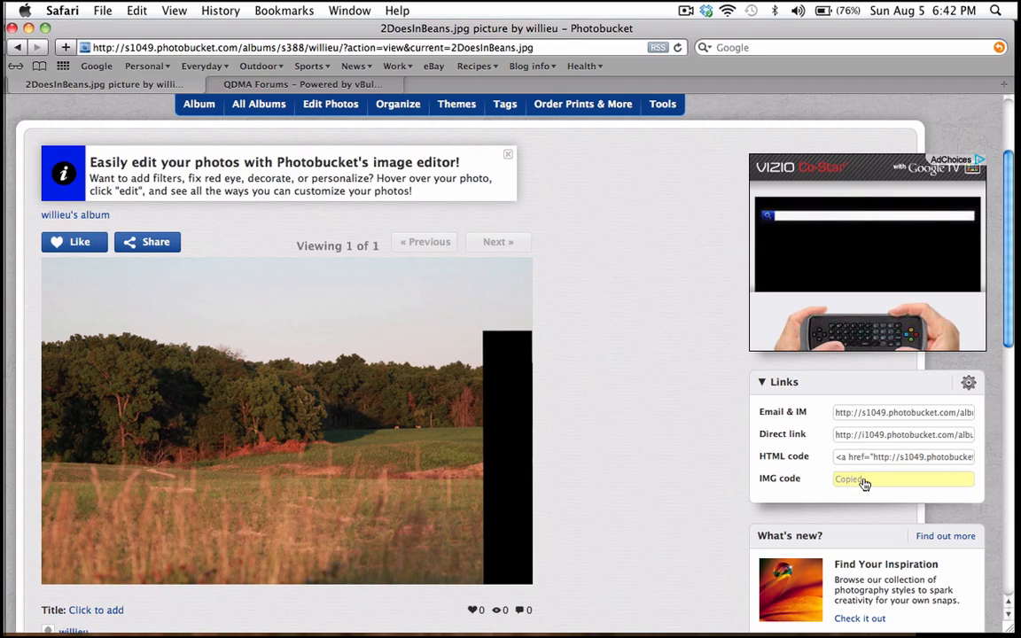
{"action": "left_click", "coordinate": [903, 479]}
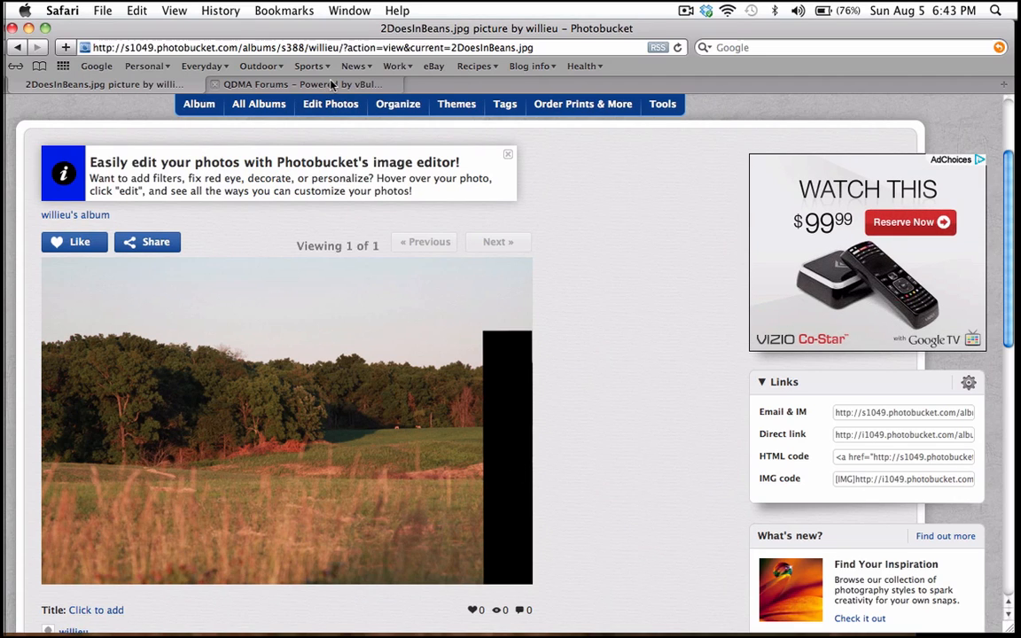
Step: On QDMA Forums, enter the new thread title 'How To Post Picture Tutorial'
{"action": "left_click", "coordinate": [301, 84]}
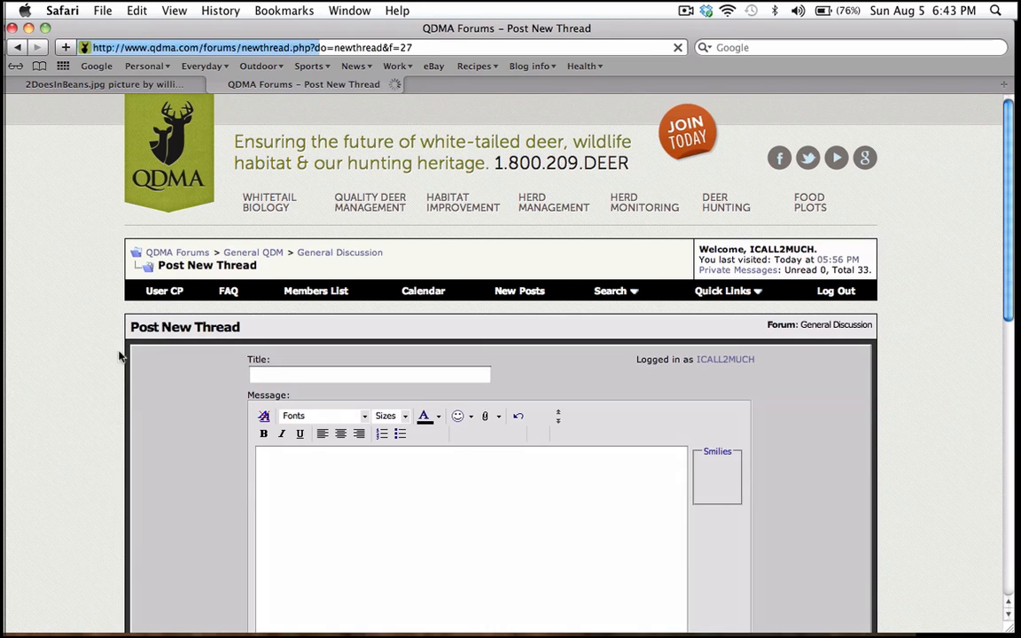
{"action": "left_click", "coordinate": [368, 374]}
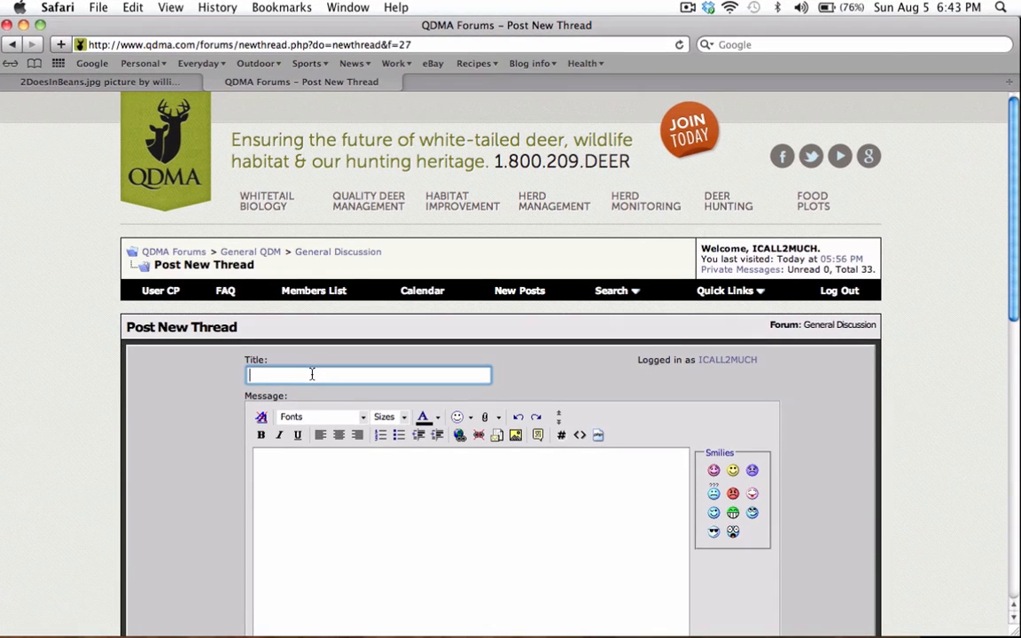
{"action": "type", "text": "New"}
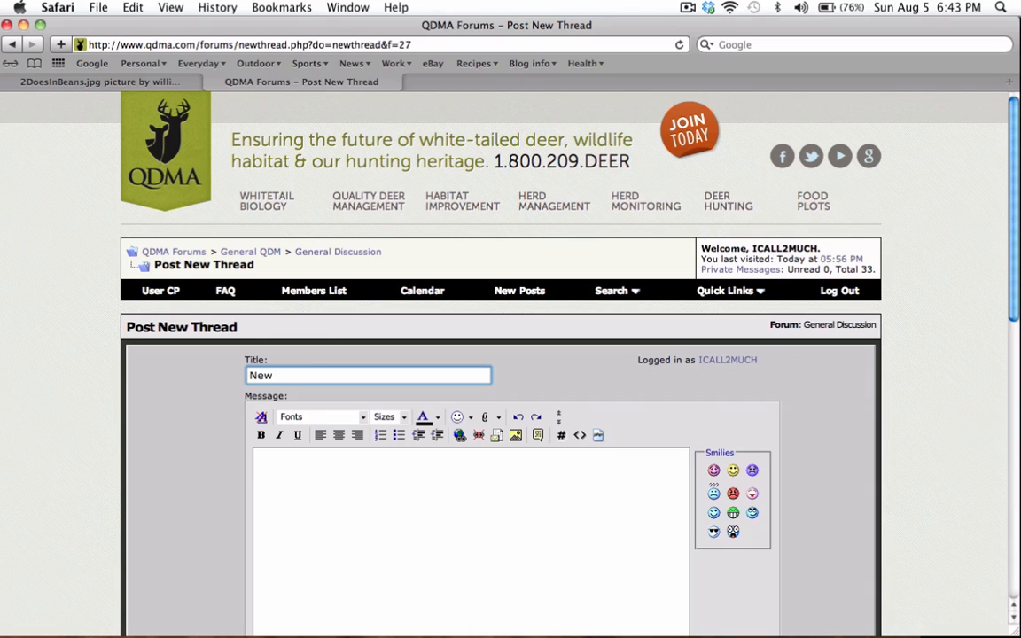
{"action": "type", "text": "How To p"}
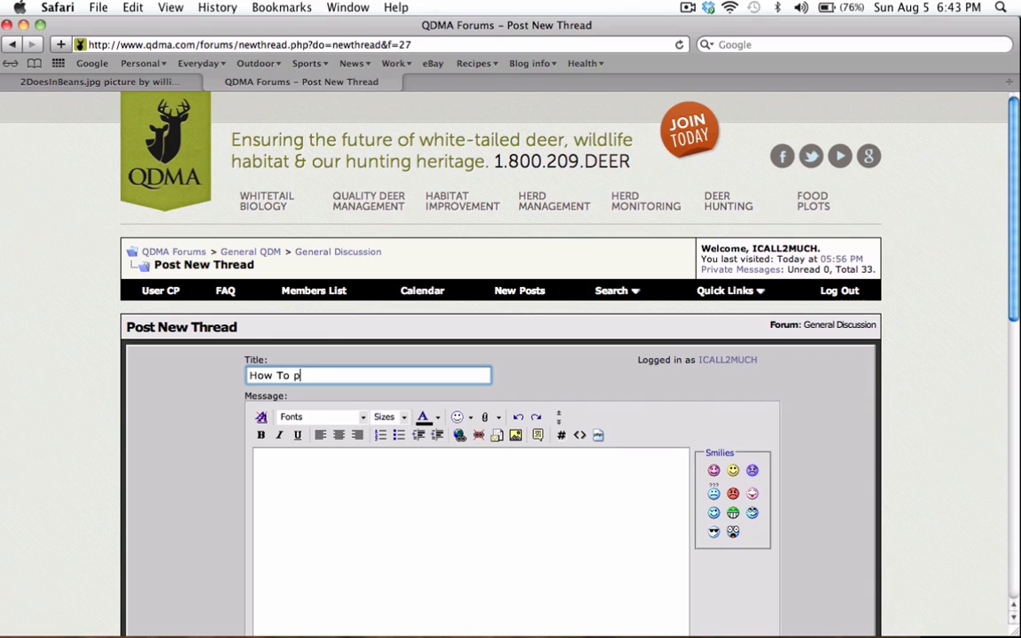
{"action": "type", "text": "ost Pictur"}
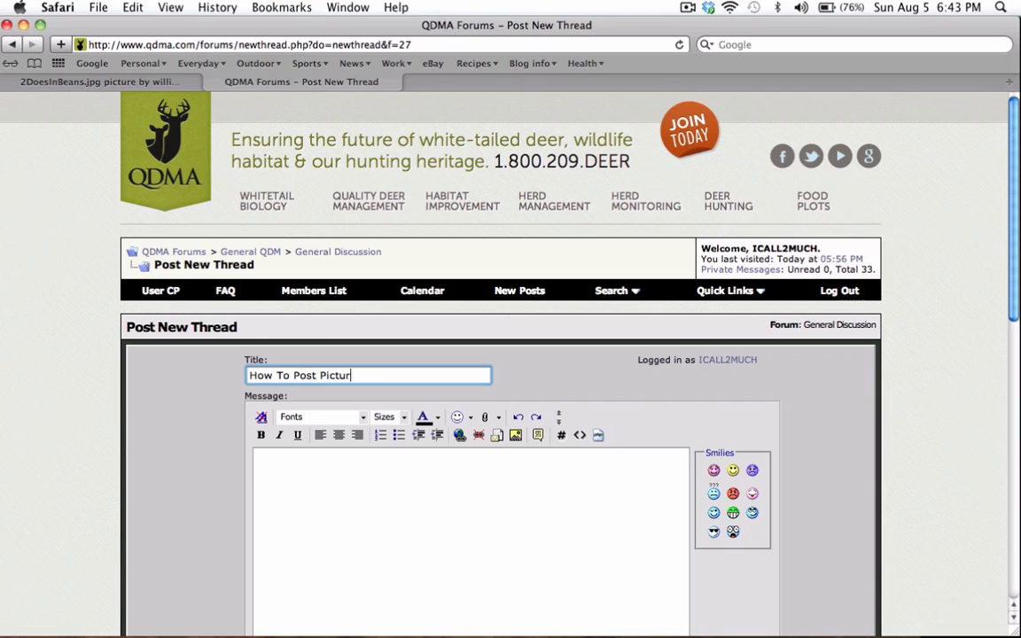
{"action": "type", "text": "e Tutorial"}
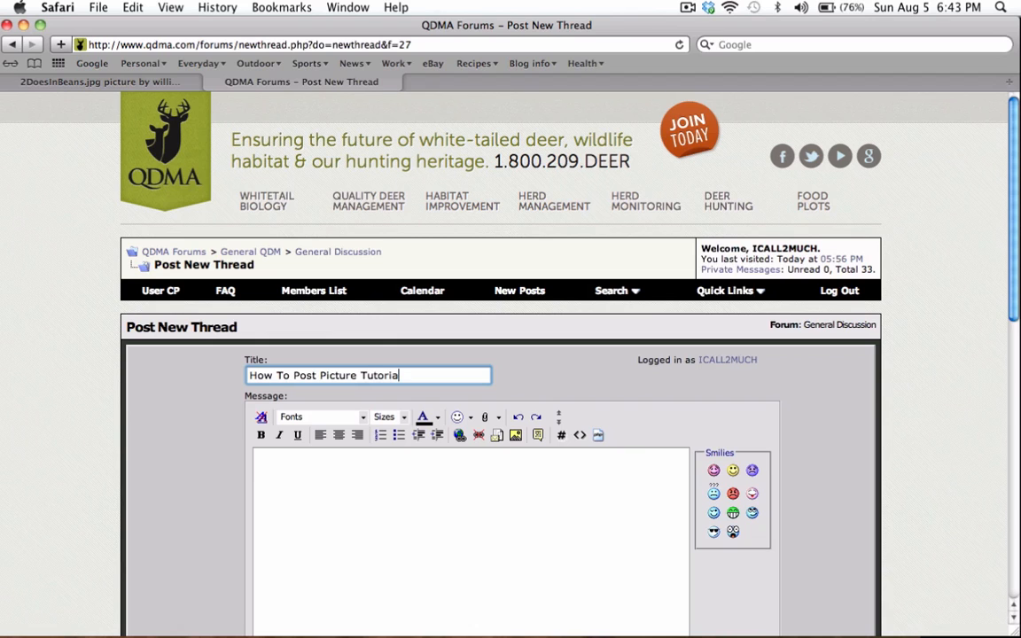
Step: Preview the post with the photo's IMG code in the body, then submit the thread
{"action": "left_click", "coordinate": [469, 532]}
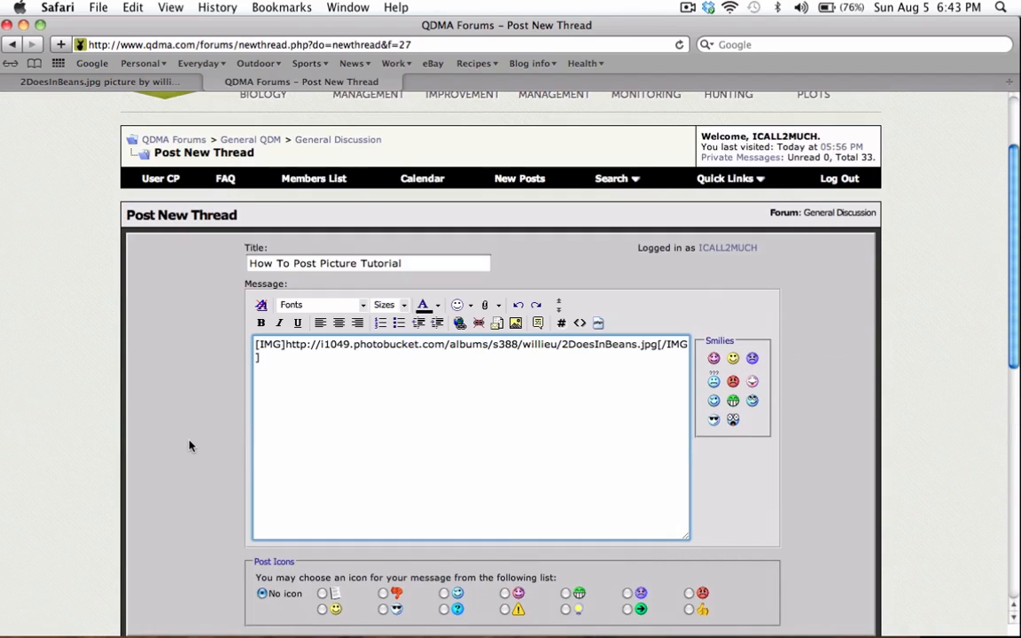
{"action": "scroll", "scroll_direction": "down", "scroll_amount": 3}
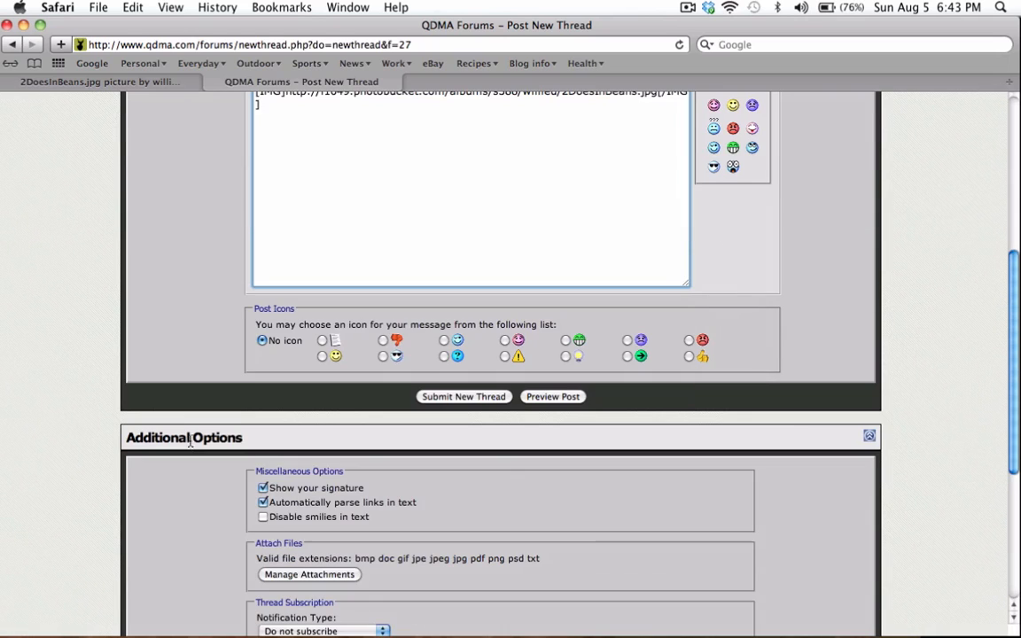
{"action": "left_click", "coordinate": [462, 396]}
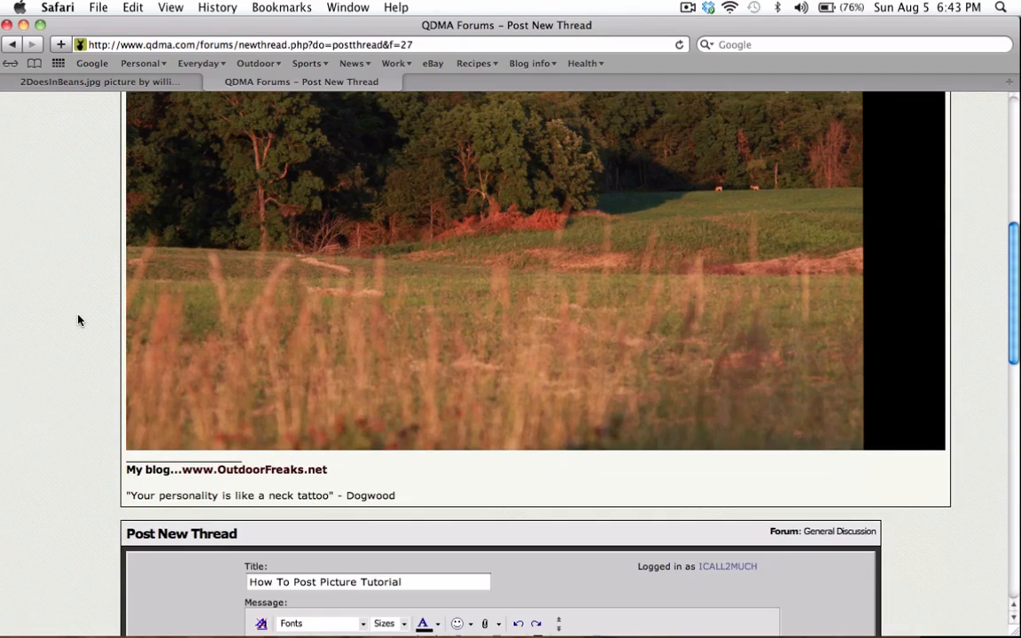
{"action": "scroll", "scroll_direction": "down", "scroll_amount": 3}
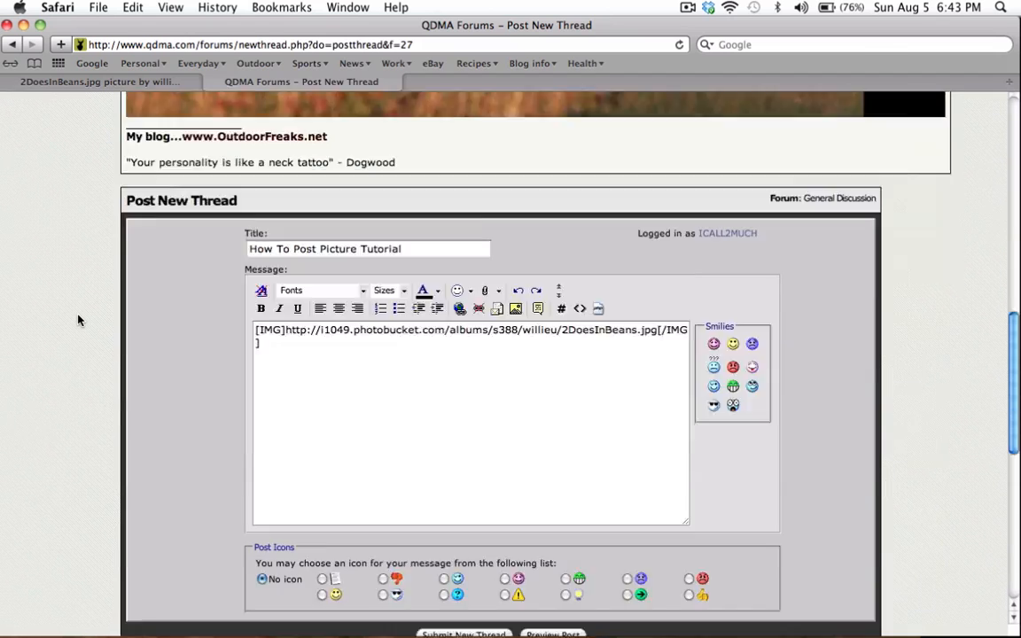
{"action": "scroll", "scroll_direction": "down", "scroll_amount": 3}
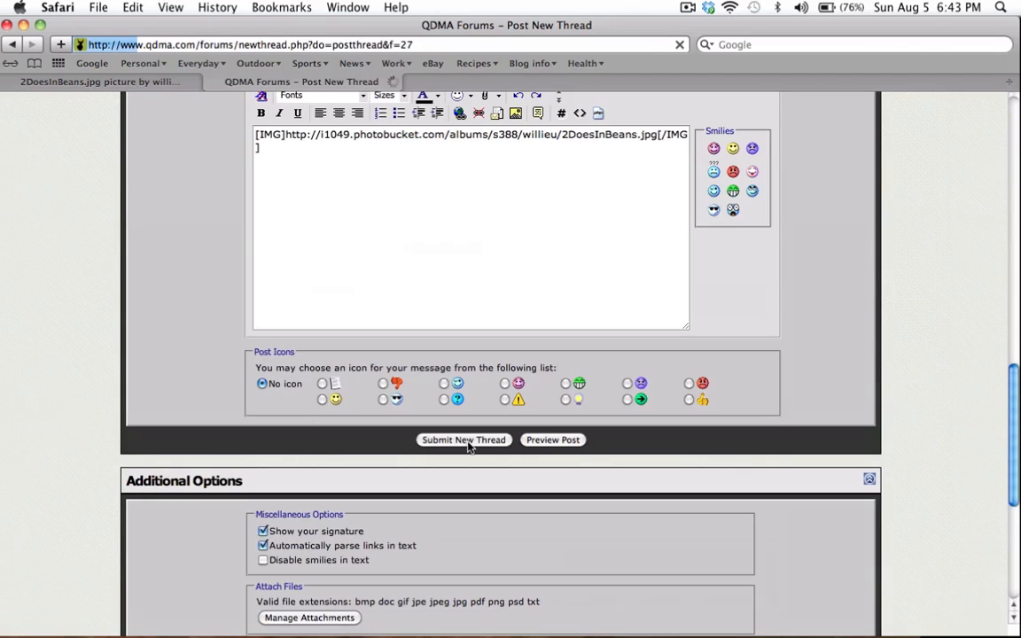
{"action": "left_click", "coordinate": [463, 439]}
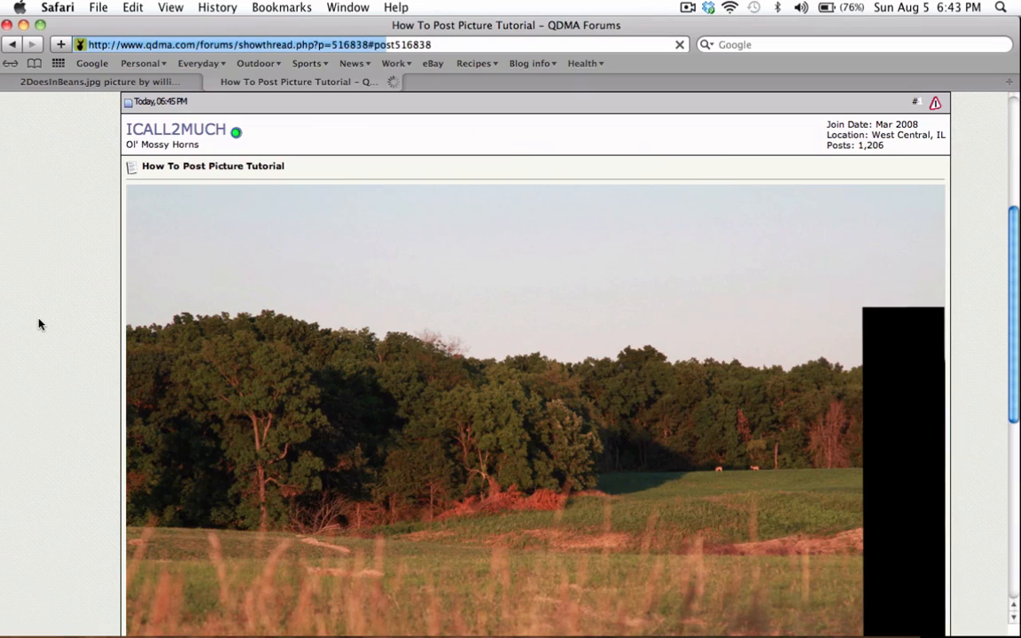
{"action": "scroll", "scroll_direction": "down", "scroll_amount": 3}
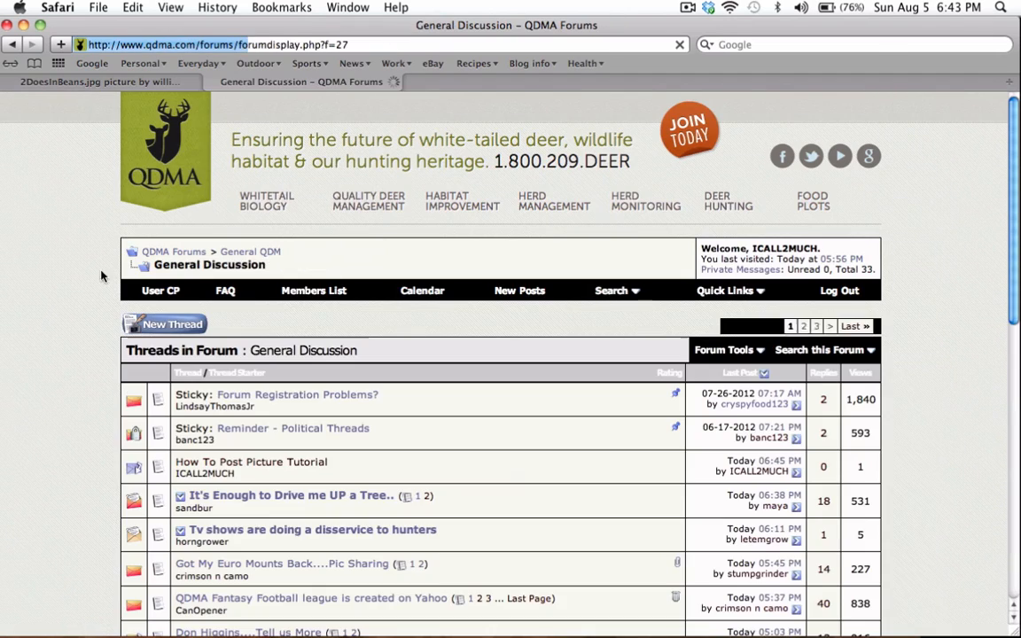
{"action": "scroll", "scroll_direction": "down", "scroll_amount": 3}
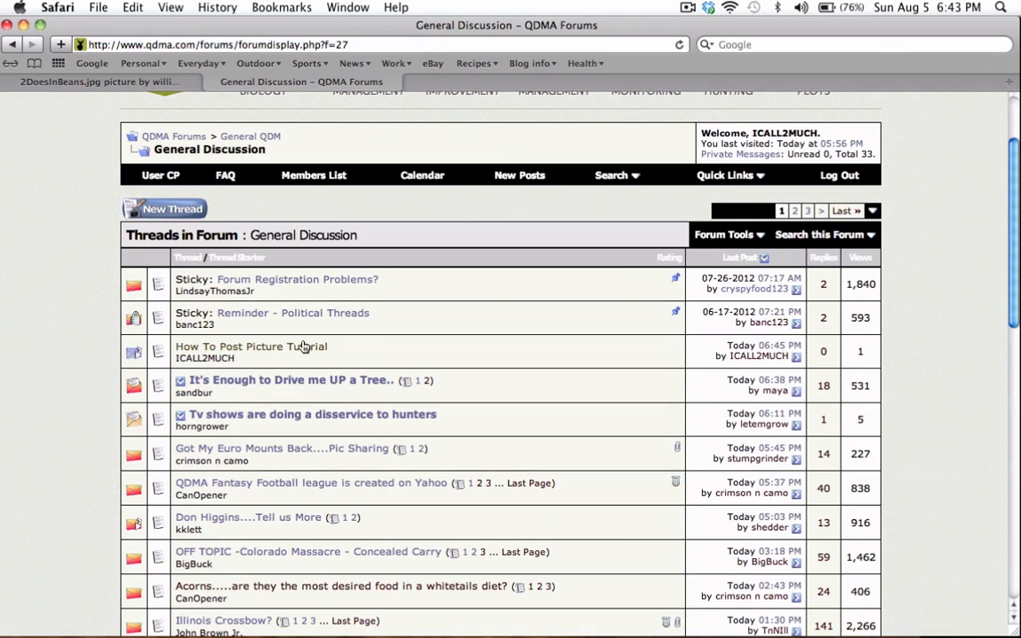
{"action": "left_click", "coordinate": [251, 346]}
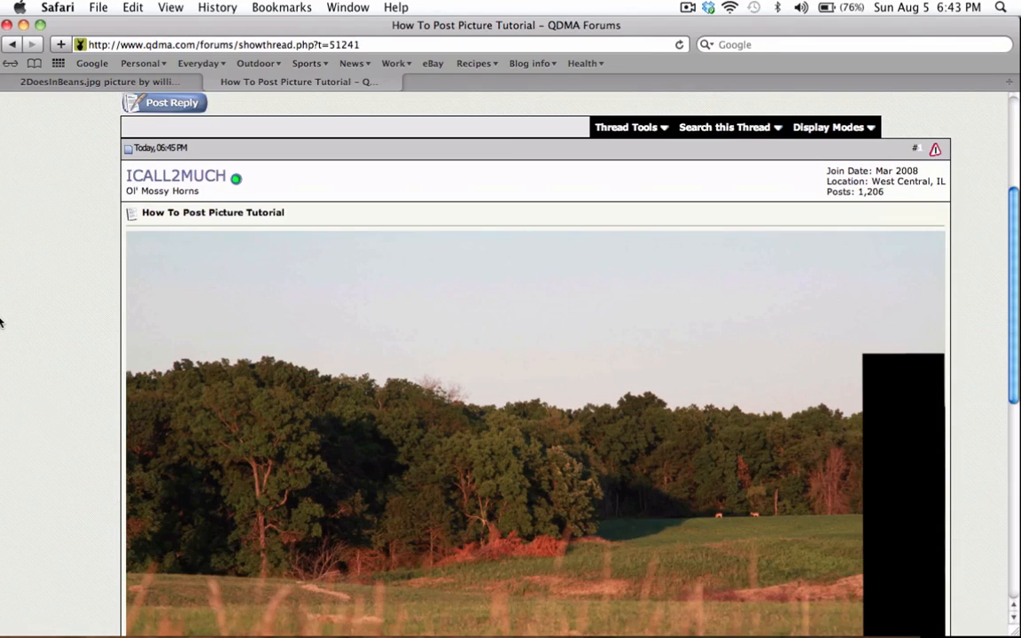
{"action": "scroll", "scroll_direction": "down", "scroll_amount": 3}
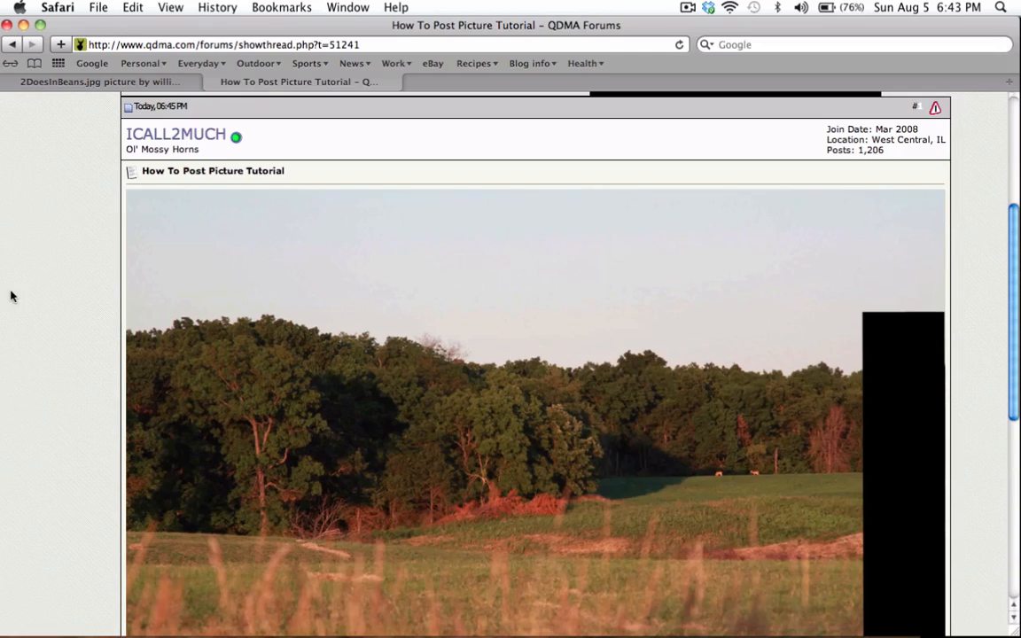
Step: Return to Photobucket and bring up Edit Photos showing willieu's album images
{"action": "left_click", "coordinate": [97, 81]}
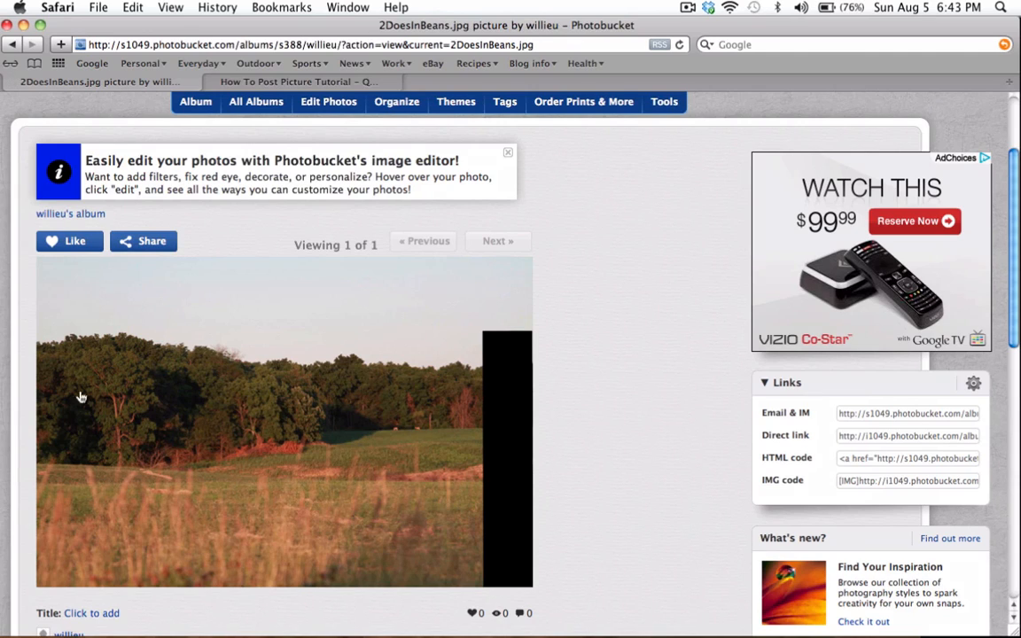
{"action": "mouse_move", "coordinate": [638, 327]}
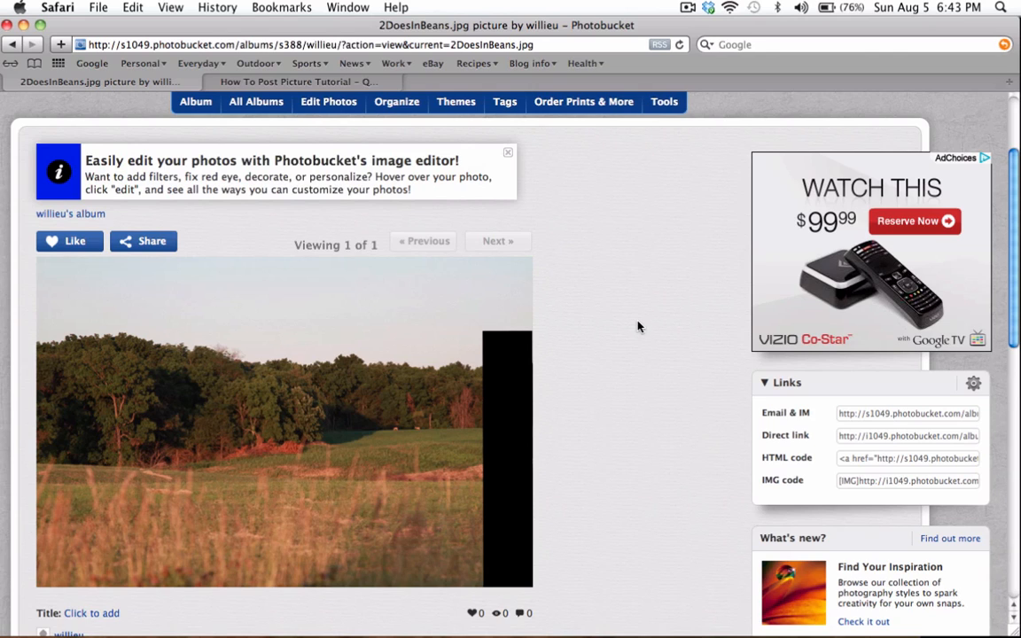
{"action": "mouse_move", "coordinate": [329, 101]}
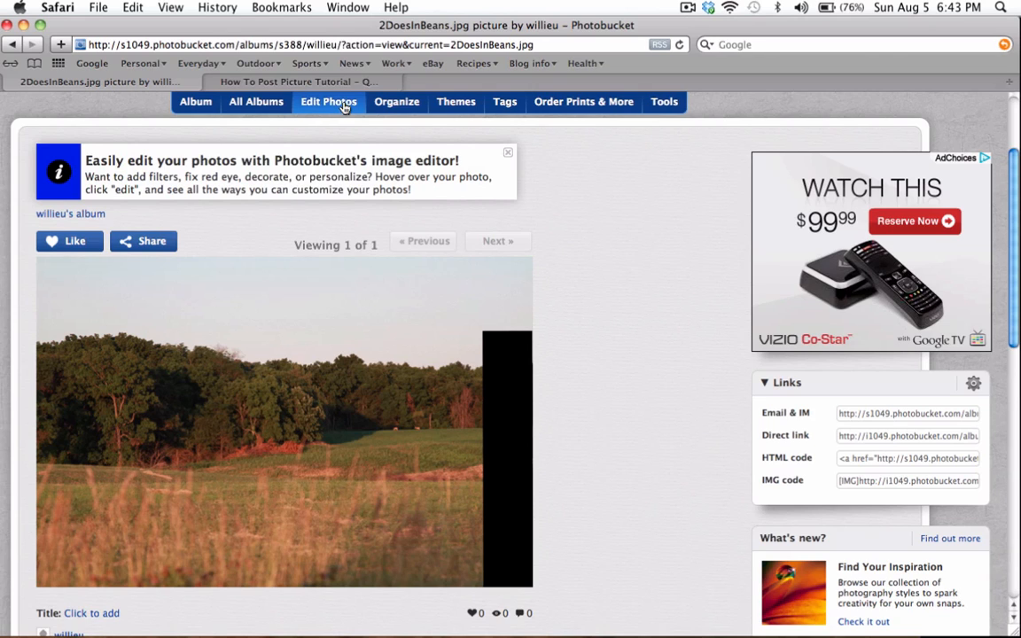
{"action": "left_click", "coordinate": [329, 101]}
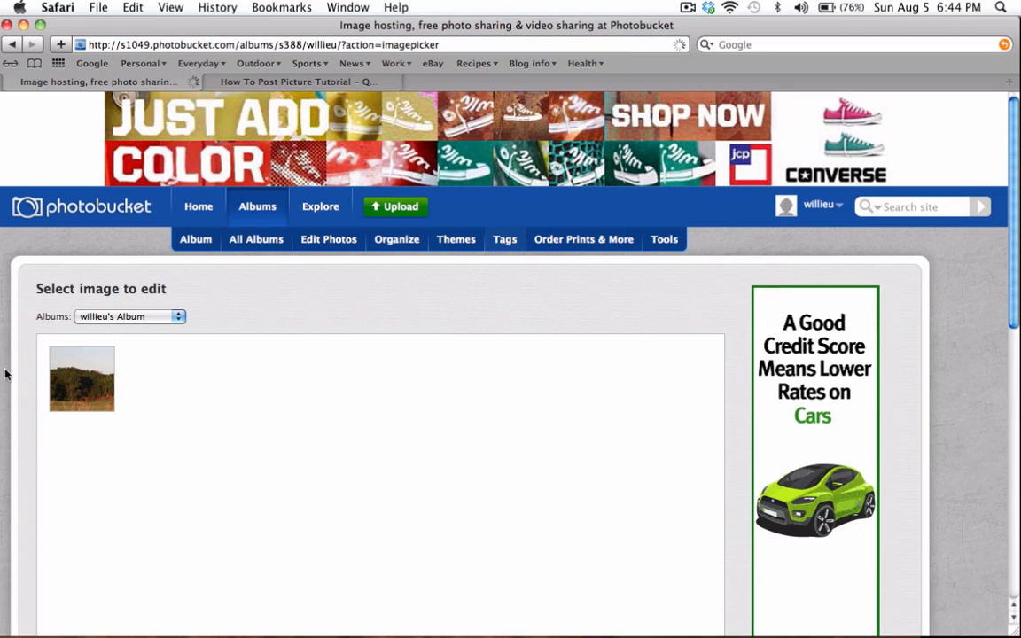
{"action": "scroll", "scroll_direction": "up", "scroll_amount": 3}
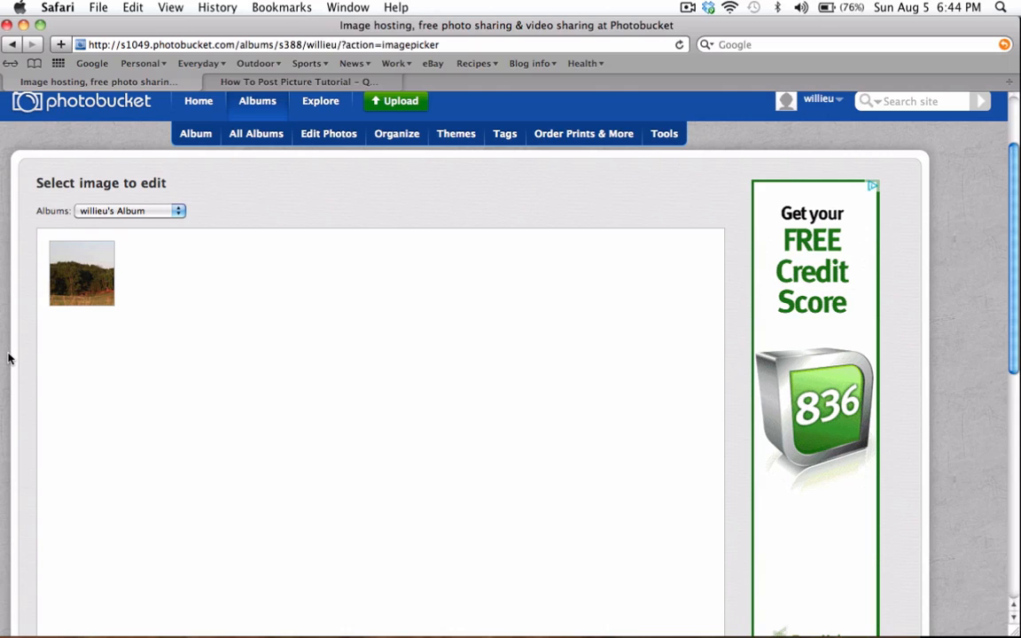
Step: Open the field photo in the image editor and adjust the zoom to view it whole
{"action": "left_click", "coordinate": [80, 273]}
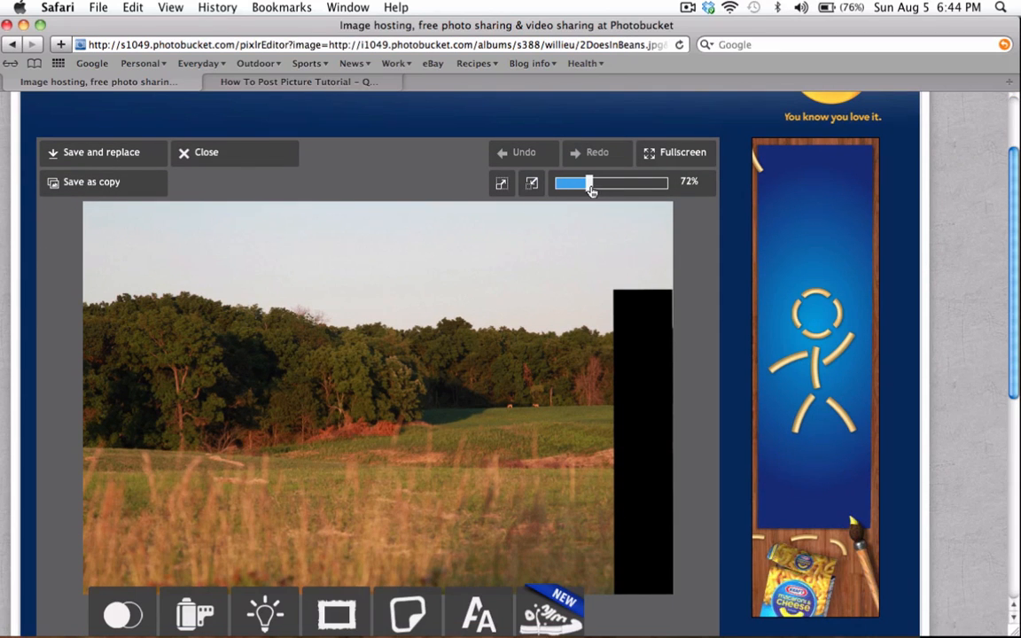
{"action": "left_click_drag", "start_coordinate": [590, 183], "coordinate": [602, 183]}
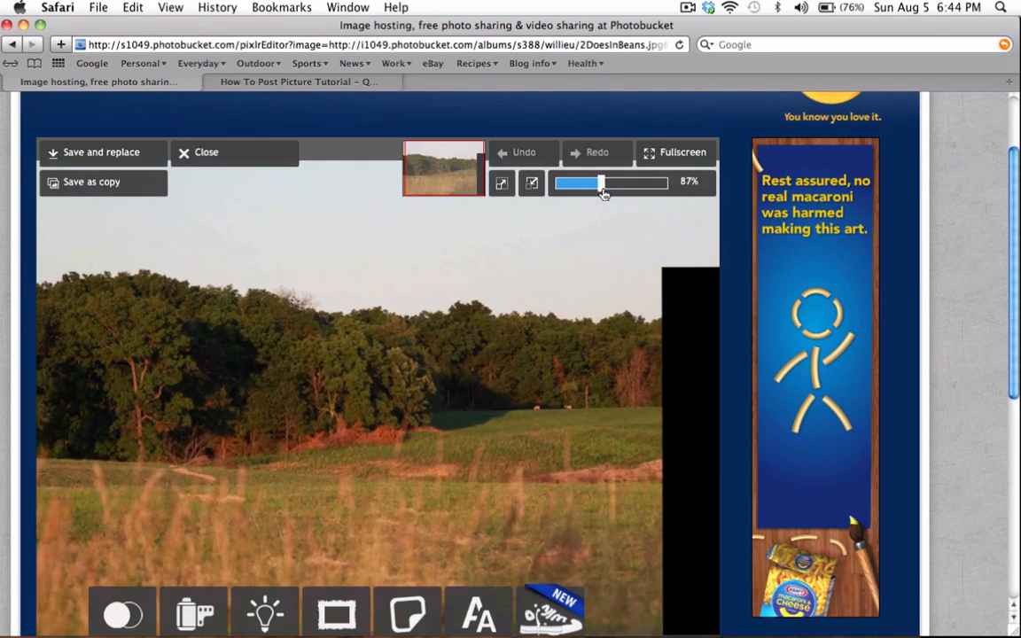
{"action": "left_click_drag", "start_coordinate": [601, 182], "coordinate": [558, 182]}
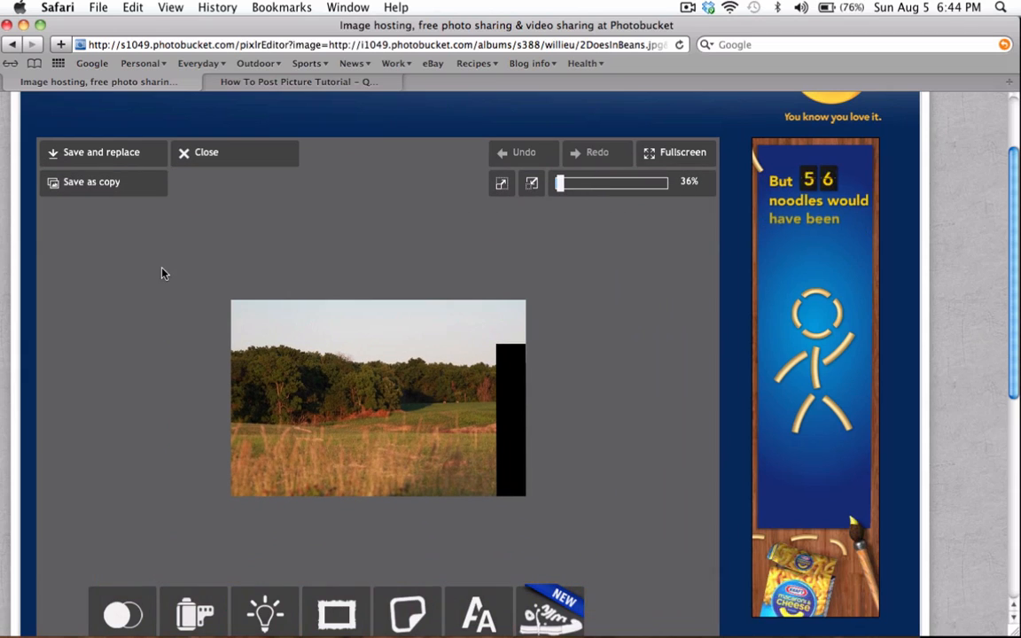